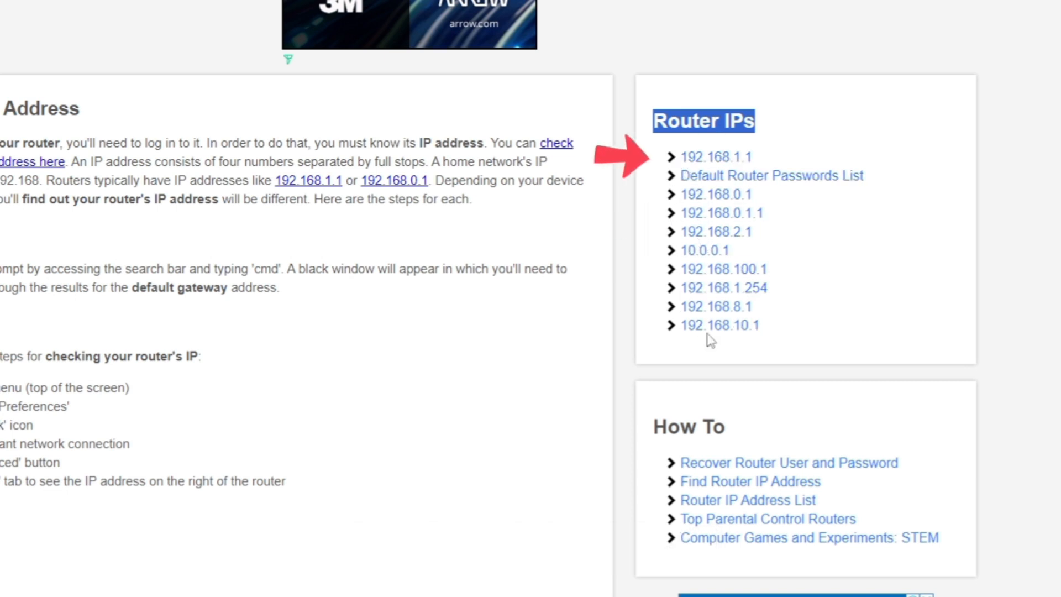
mouse_move(820, 238)
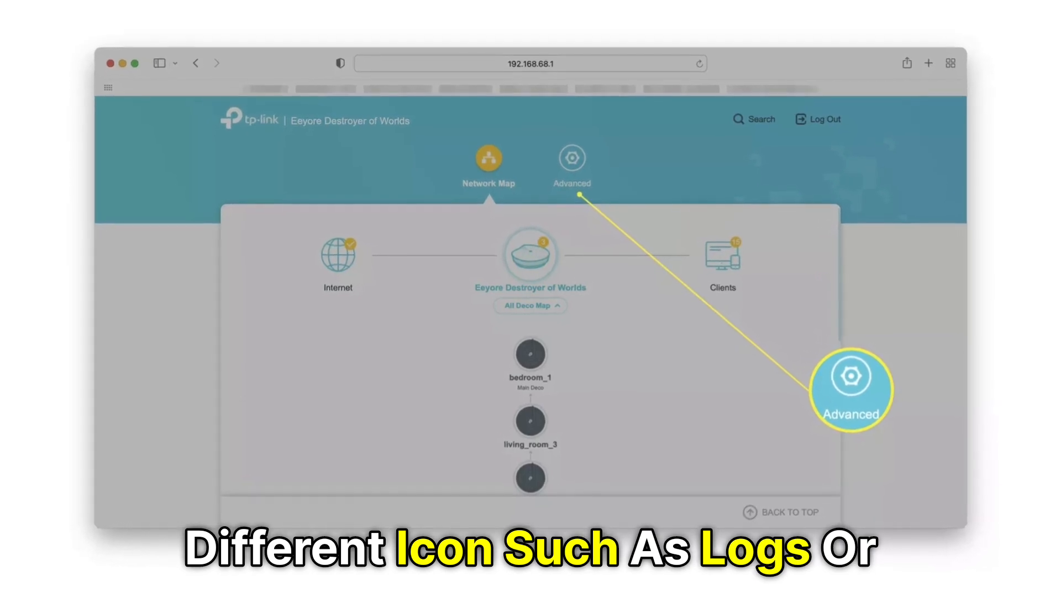
Log in to the Deco admin and show the System Log under Advanced > System
left_click(572, 159)
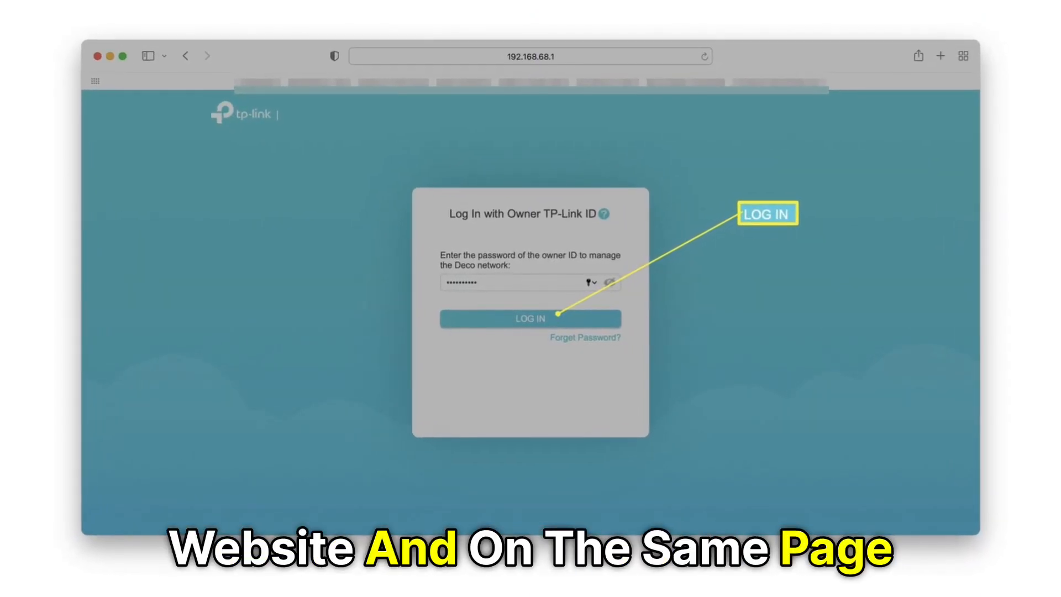
left_click(531, 319)
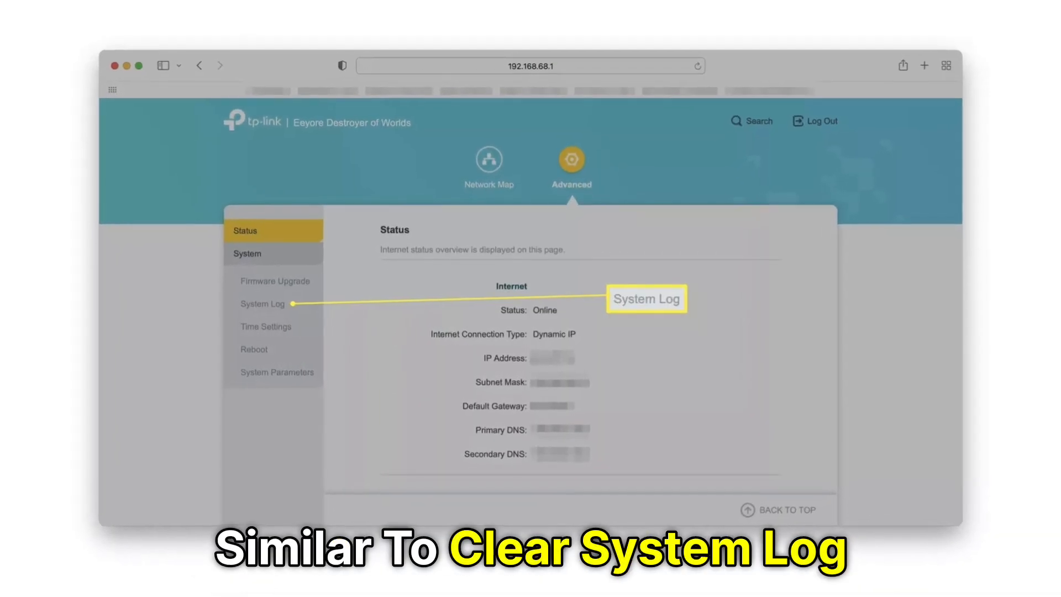
left_click(263, 304)
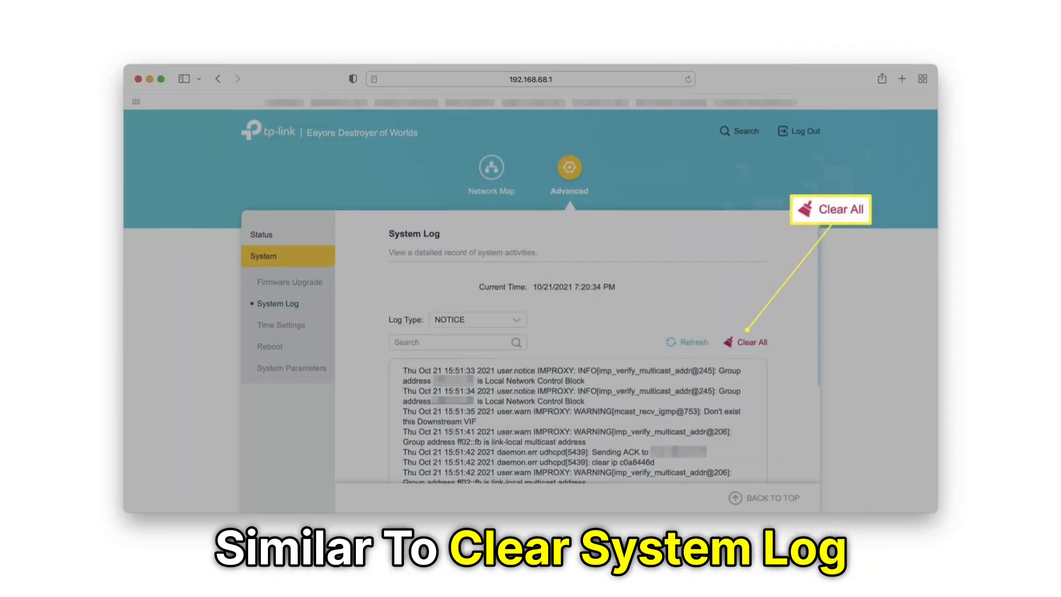